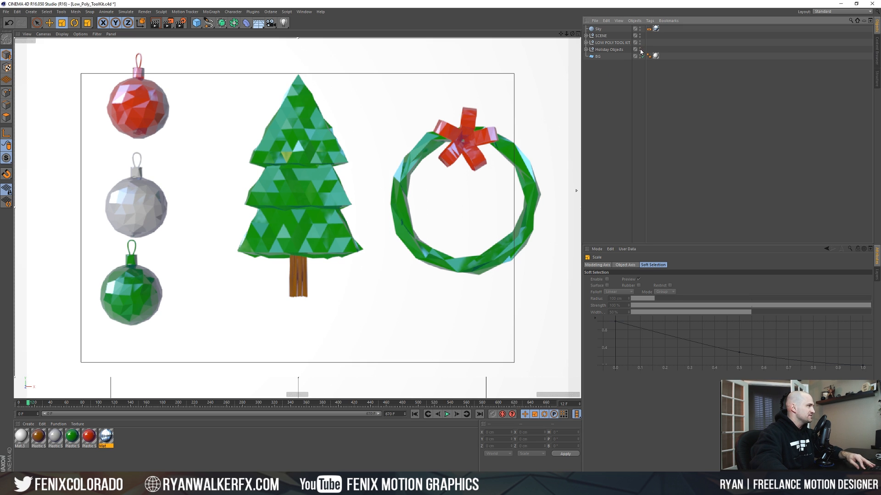
- Select the Sky object in the Object Manager
click(596, 29)
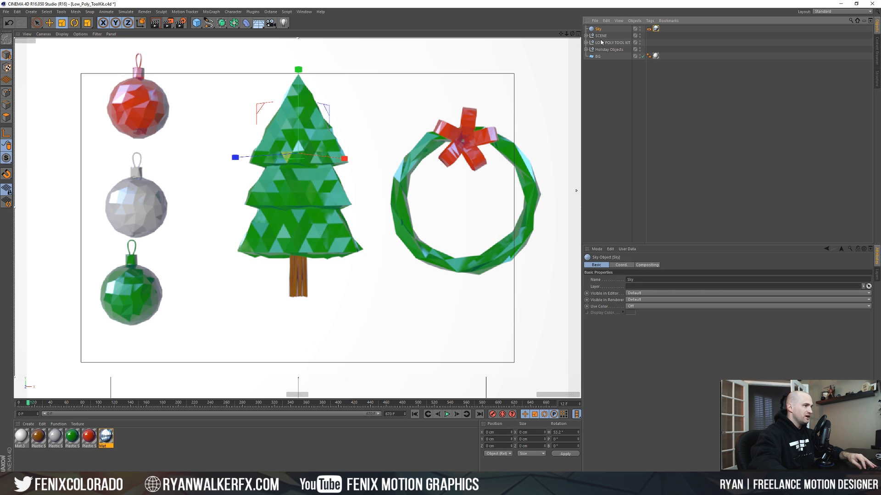
mouse_move(602, 41)
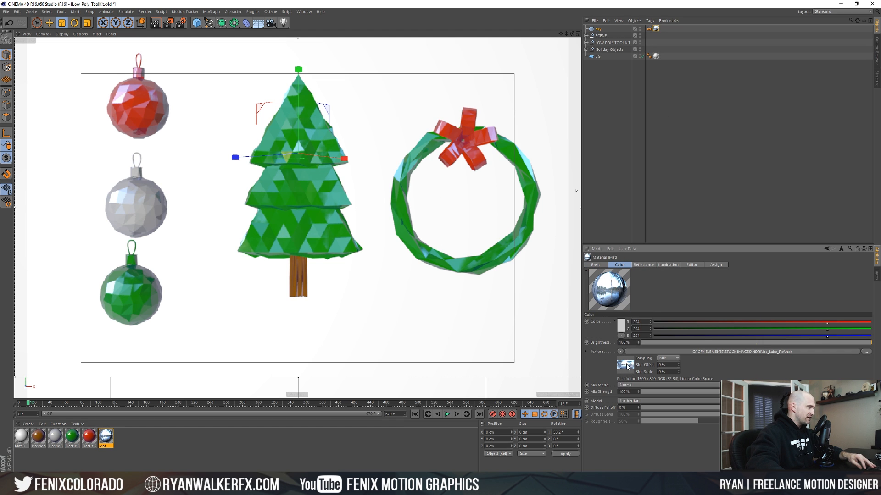
mouse_move(616, 141)
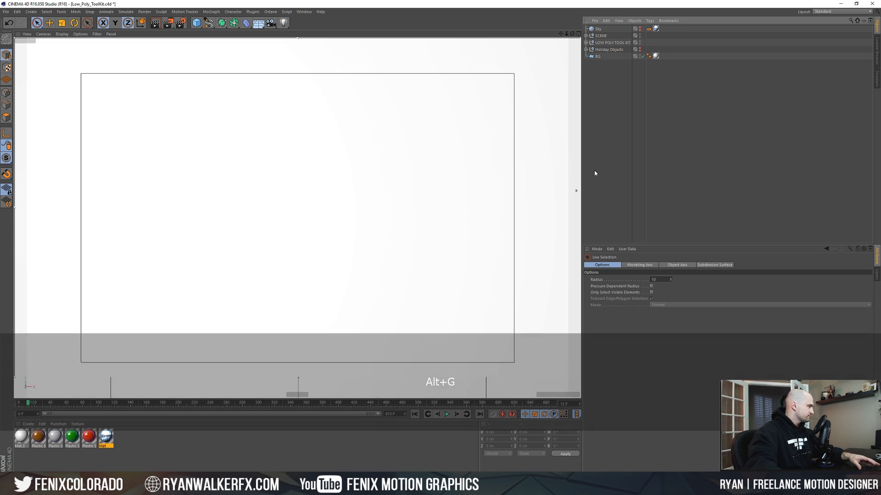
- Expand LOW POLY TOOL KIT to show its reduction and displacer objects, and add a Sphere
click(606, 43)
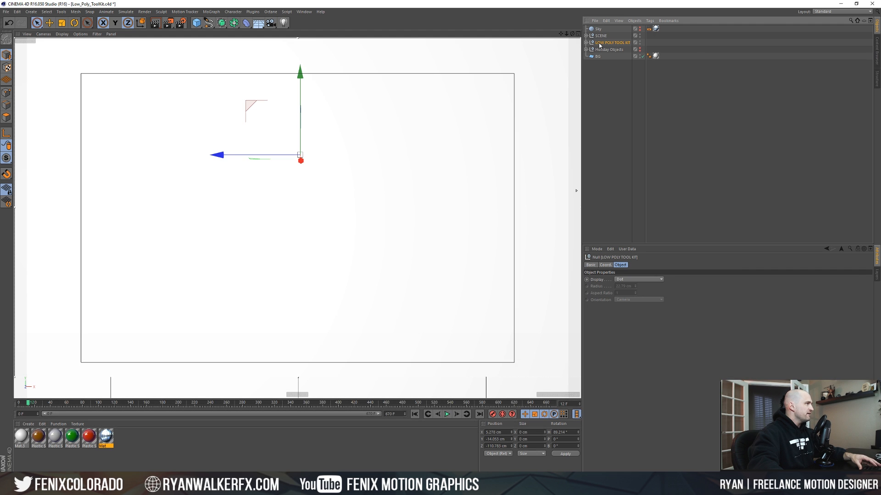
click(586, 42)
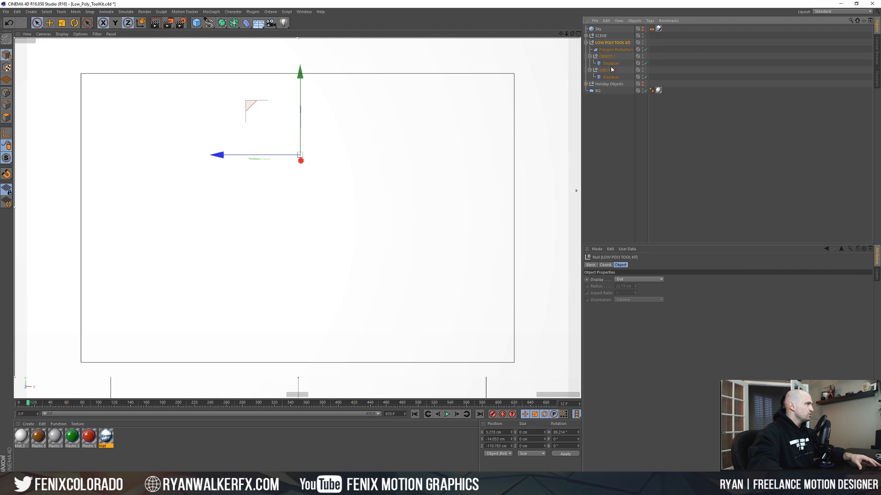
click(607, 69)
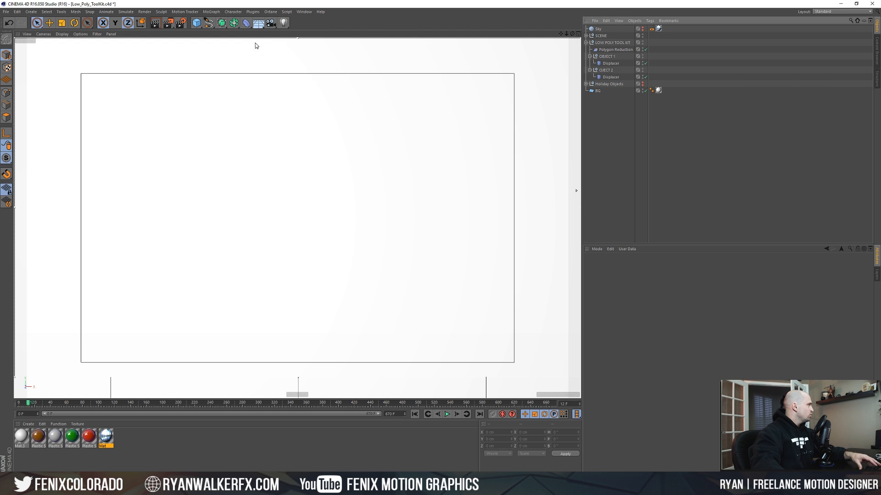
click(197, 23)
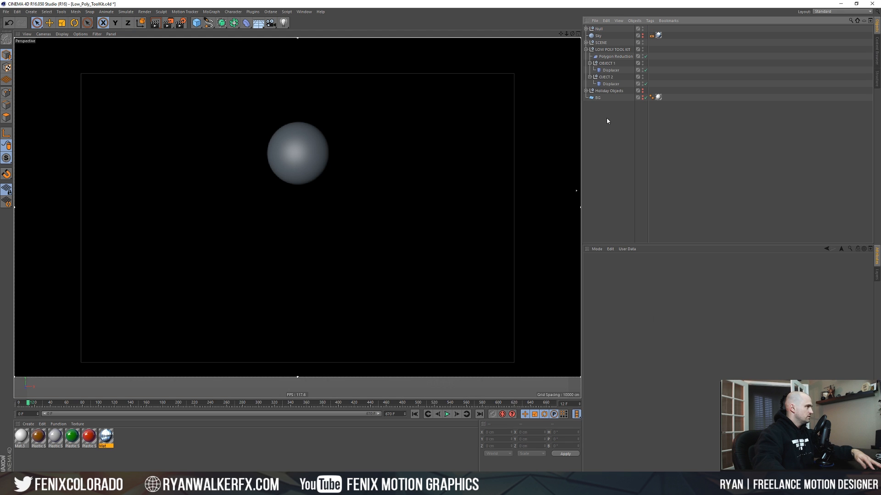
- Delete the extra Null and drag the Sphere into OBJECT 1
key(Alt+r)
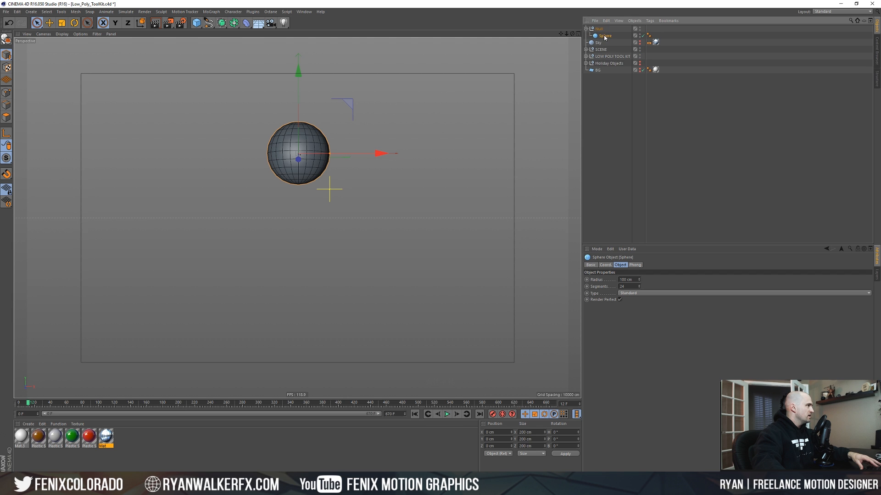
key(Delete)
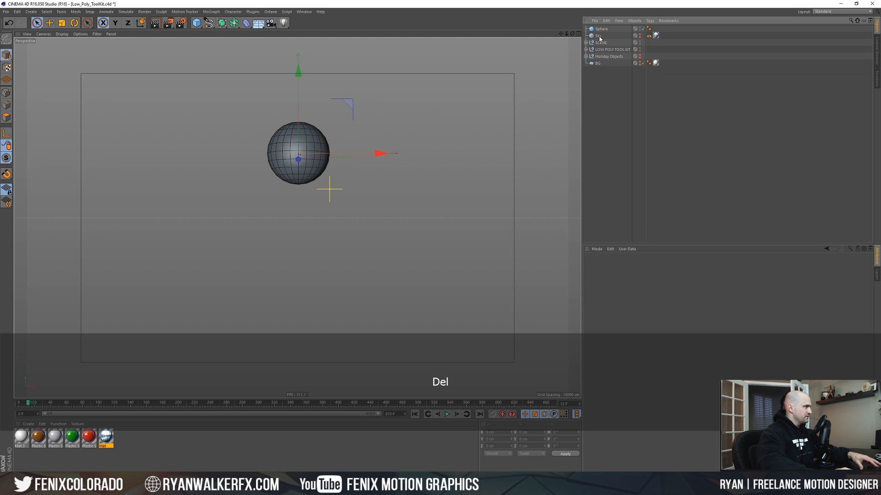
click(599, 29)
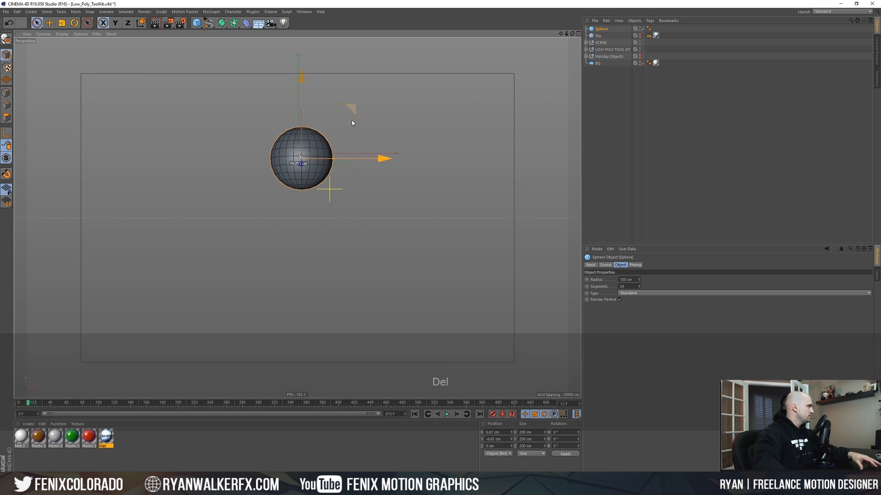
drag(388, 157, 539, 192)
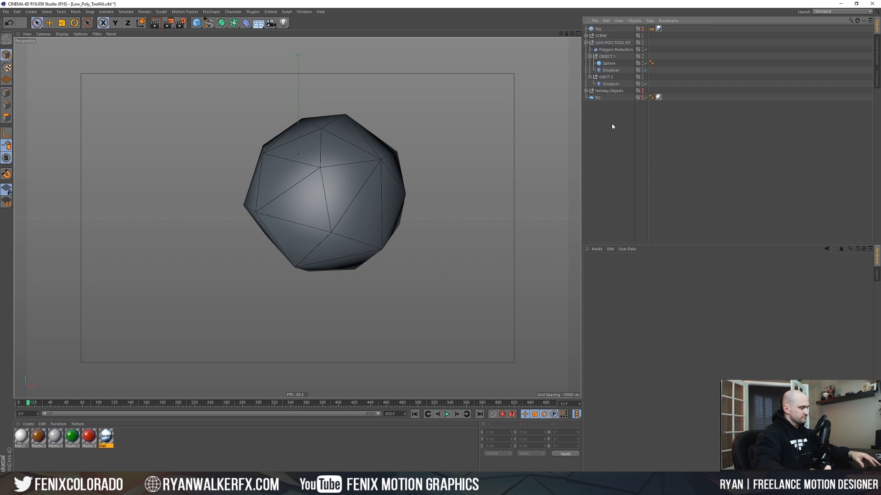
- Render the sphere, delete its Phong smoothing tag, and re-render the flat facets
key(Ctrl+R)
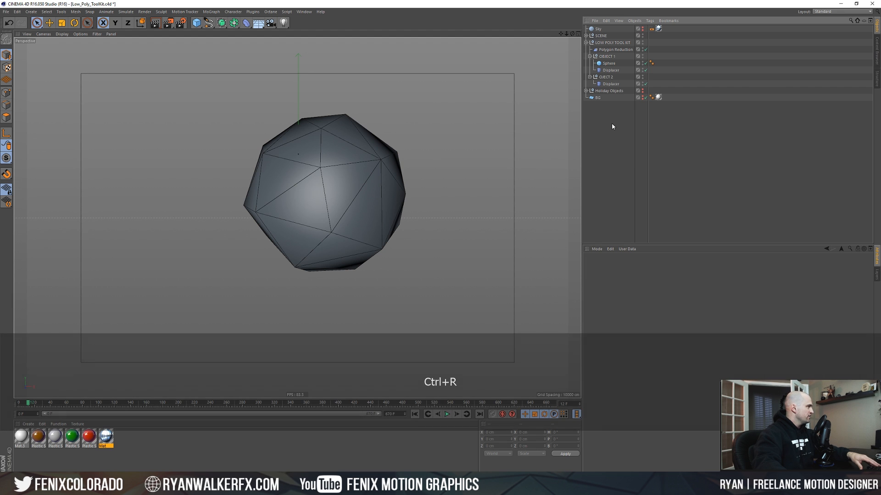
key(ctrl+r)
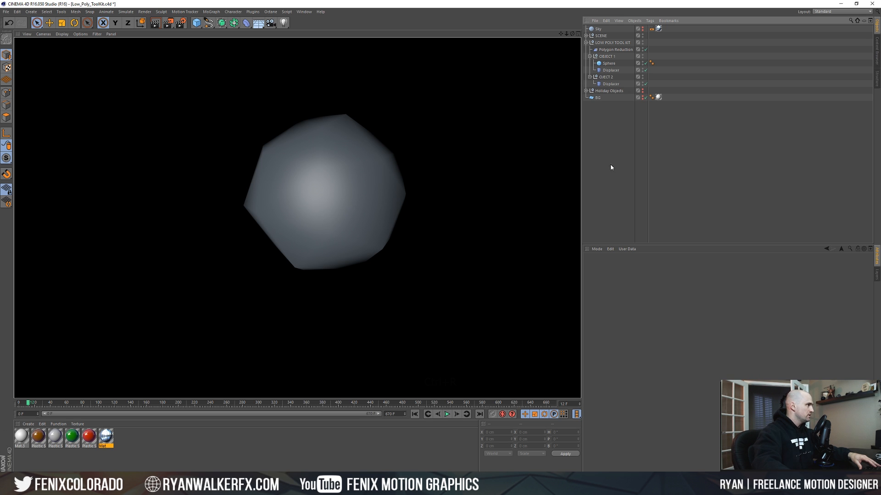
click(655, 63)
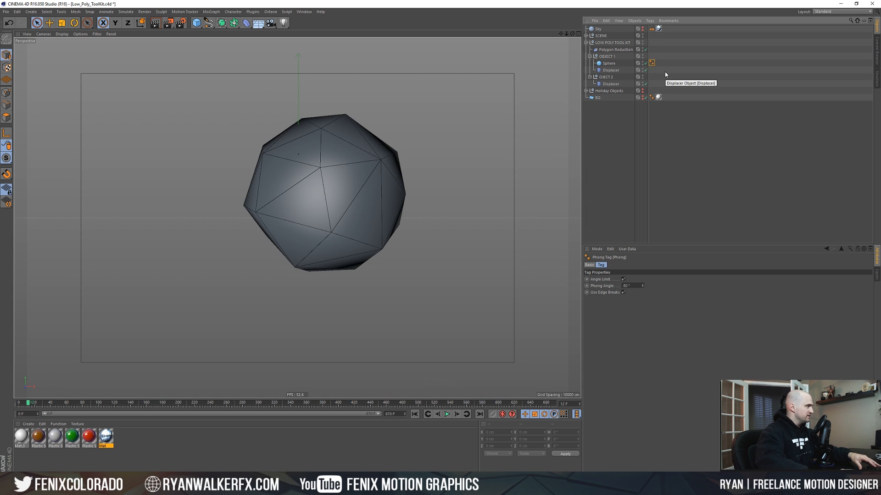
key(Alt+r)
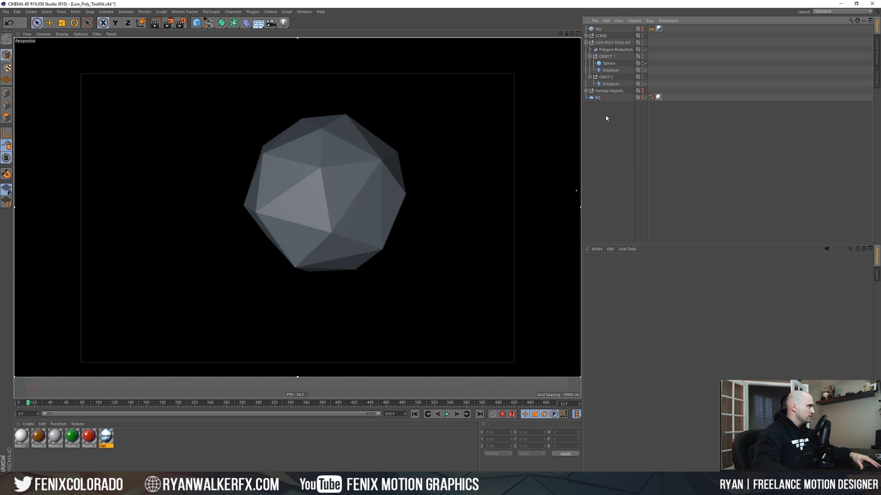
click(615, 49)
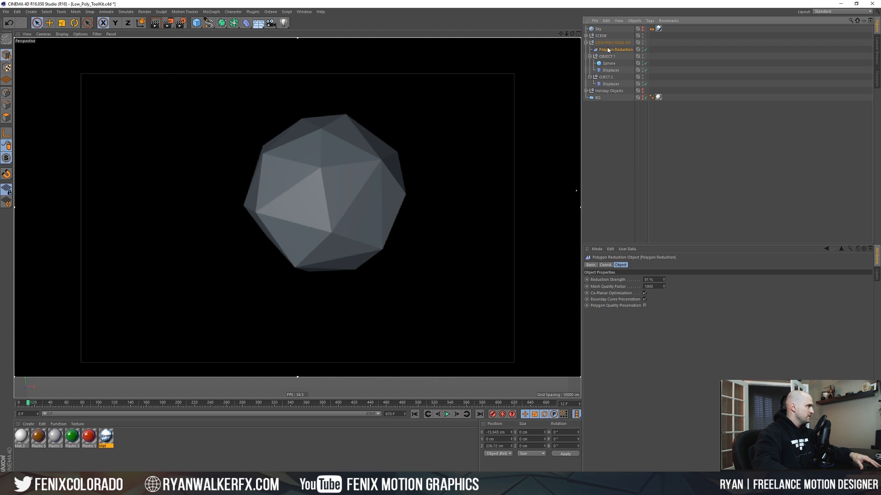
- Undo the reduction strength change, preview the render, and delete the Sphere from OBJECT 1
click(610, 49)
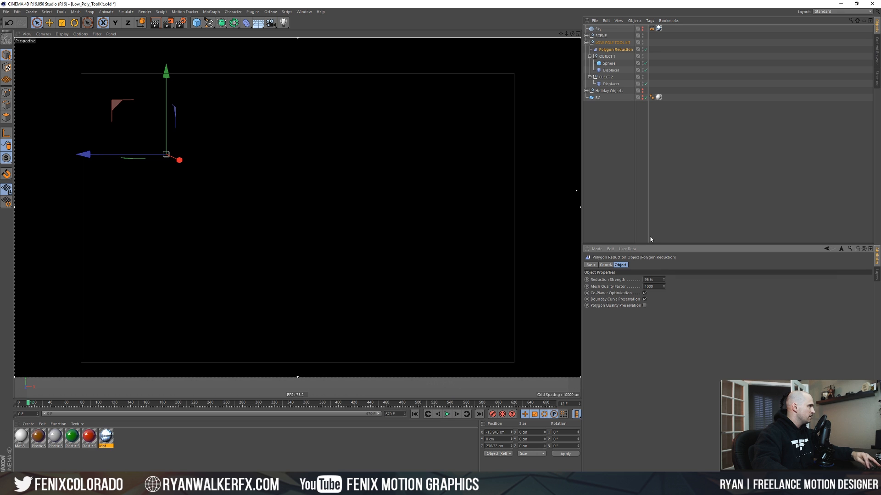
key(Ctrl+Z)
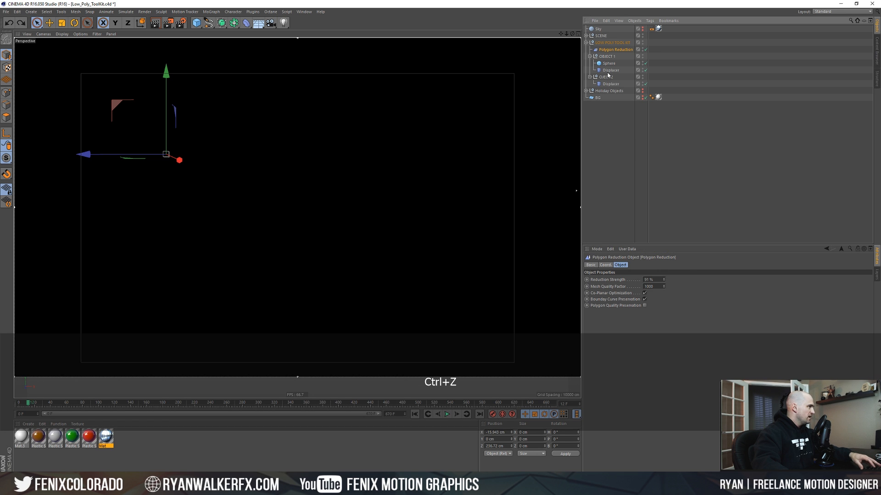
click(611, 70)
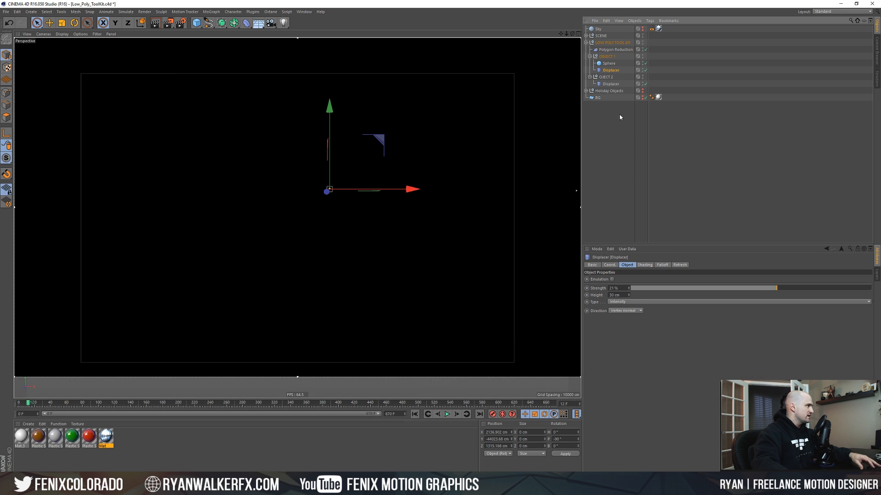
key(Alt+r)
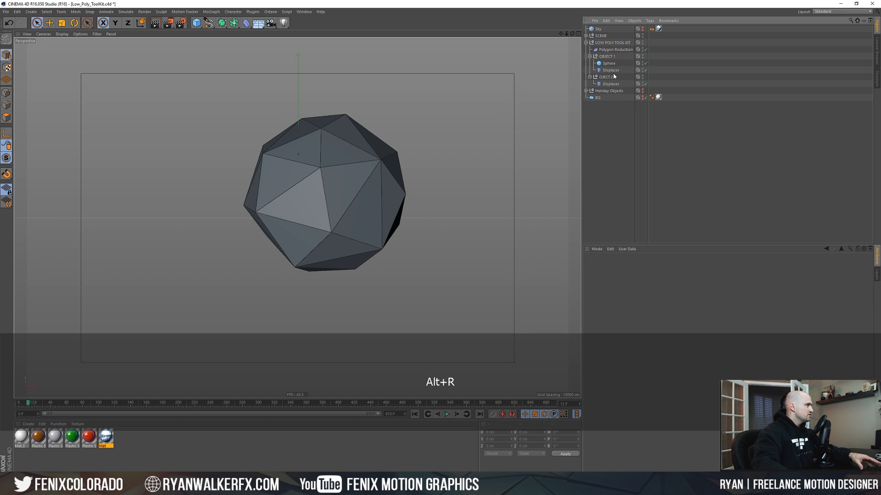
key(Delete)
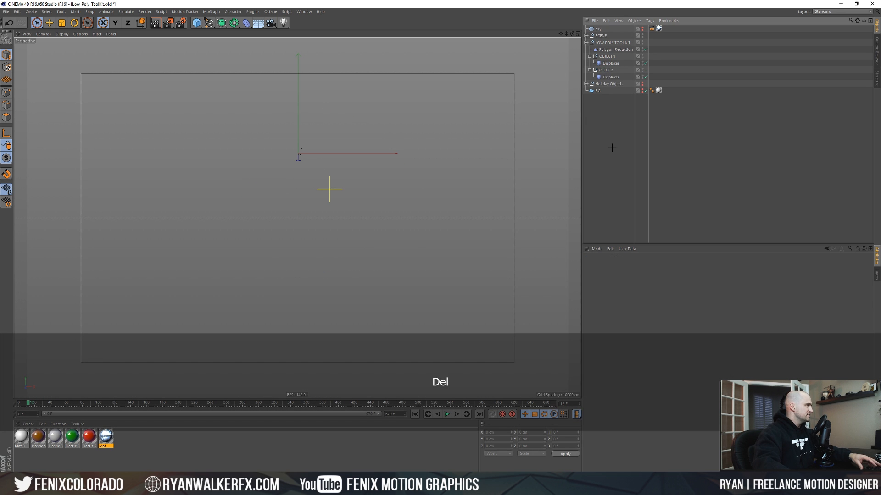
- Add a Landscape primitive and scale it into a broad mountain terrain
click(195, 24)
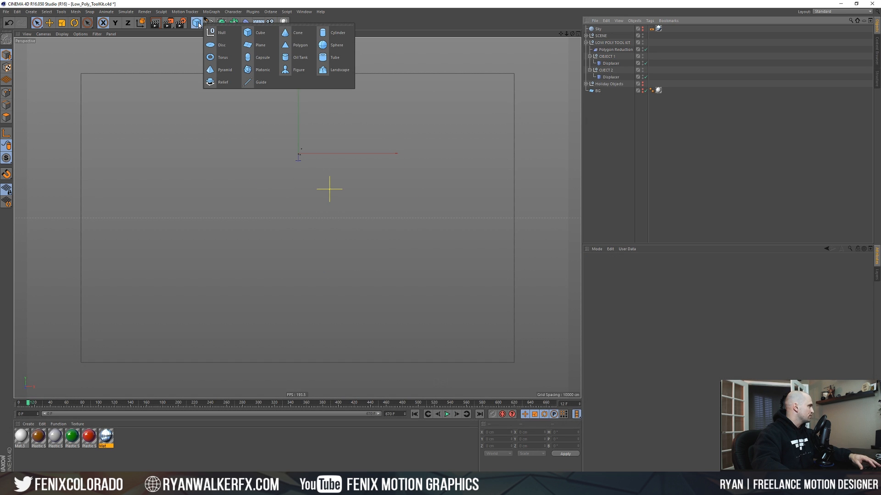
click(339, 69)
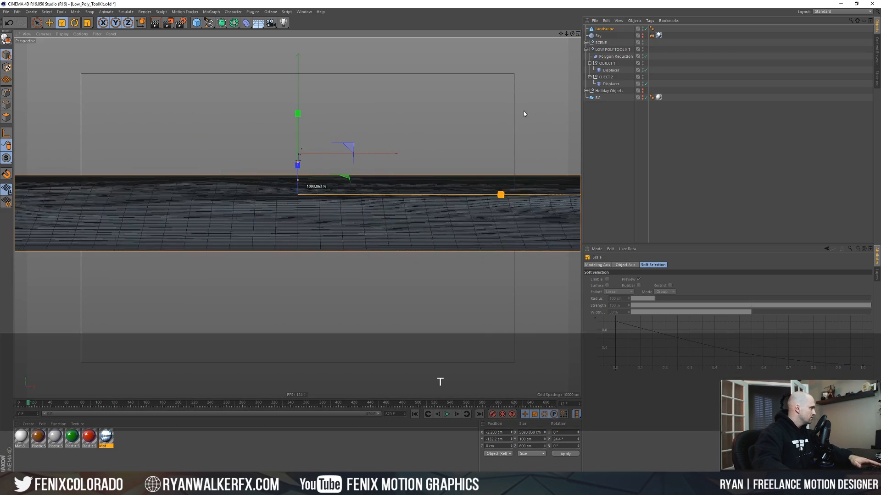
key(Ctrl+Z)
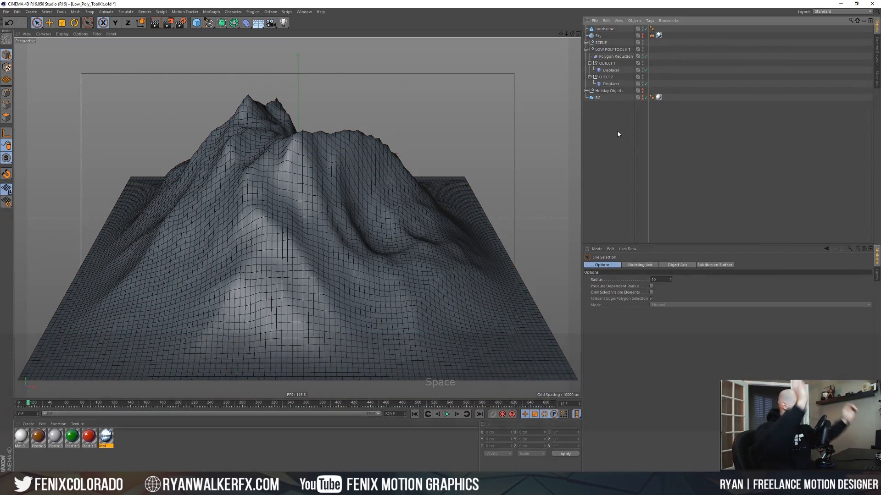
- Put the Landscape under OBJECT 1, preview it, and rotate the mountain
click(608, 28)
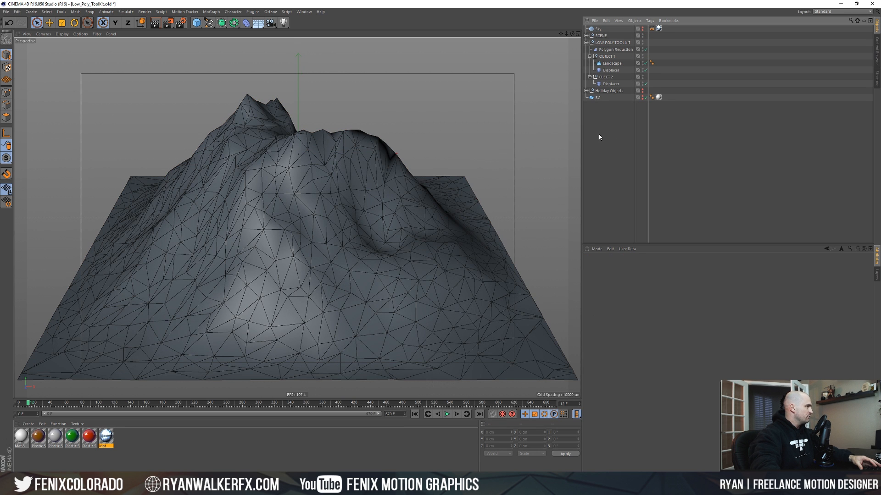
click(611, 63)
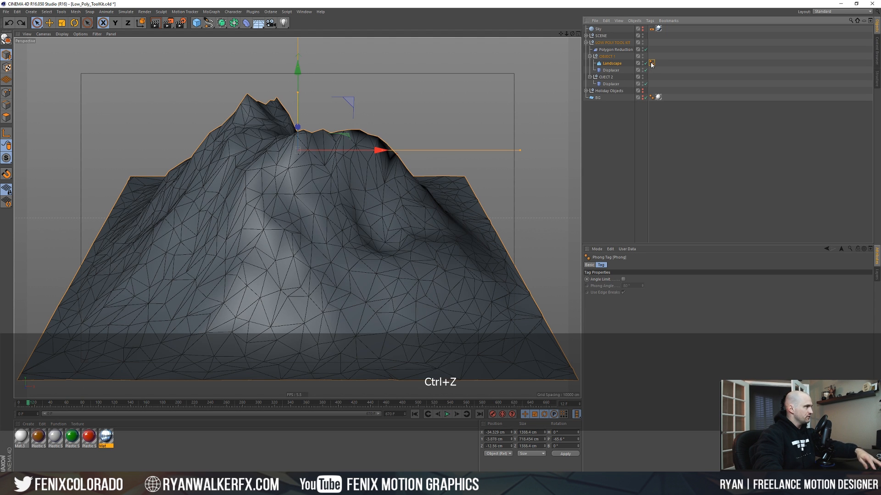
key(Alt+r)
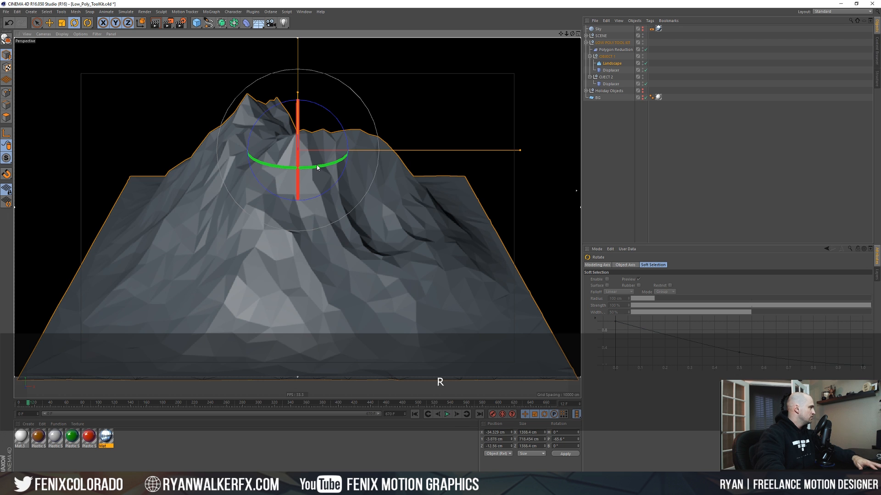
drag(316, 168, 351, 160)
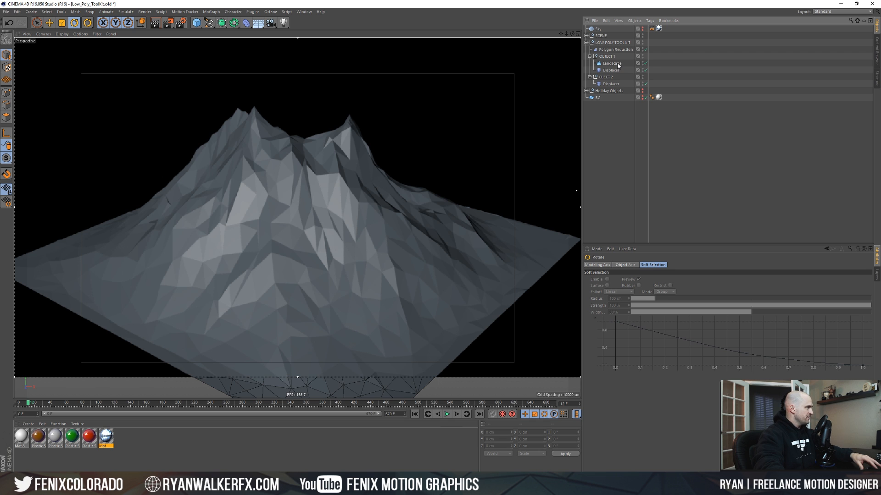
- Set Polygon Reduction strength to 98% and render the coarser mountain
click(611, 62)
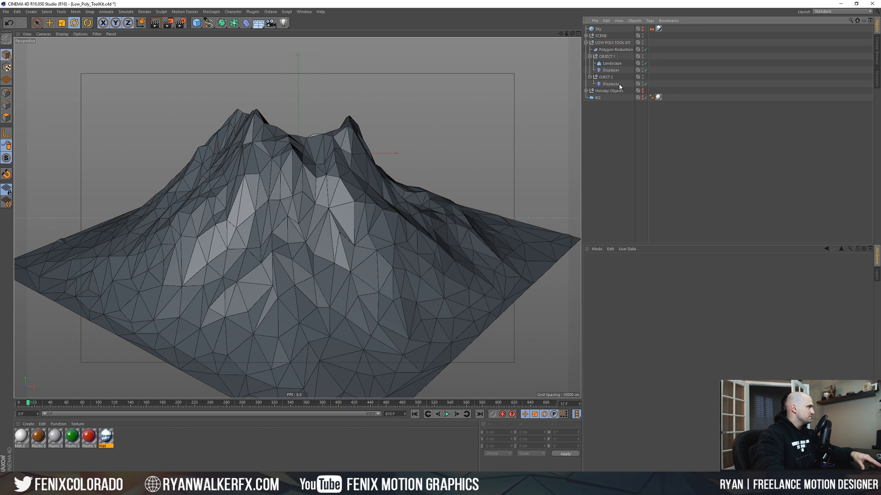
click(617, 49)
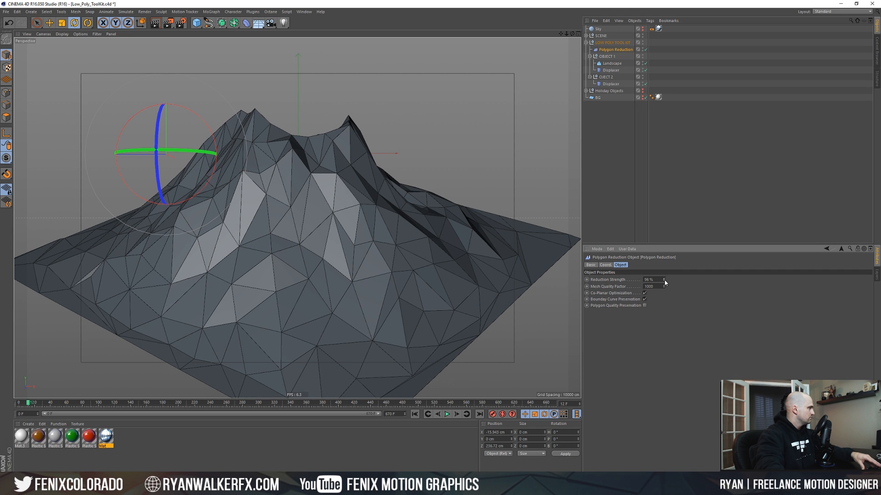
key(Alt+R)
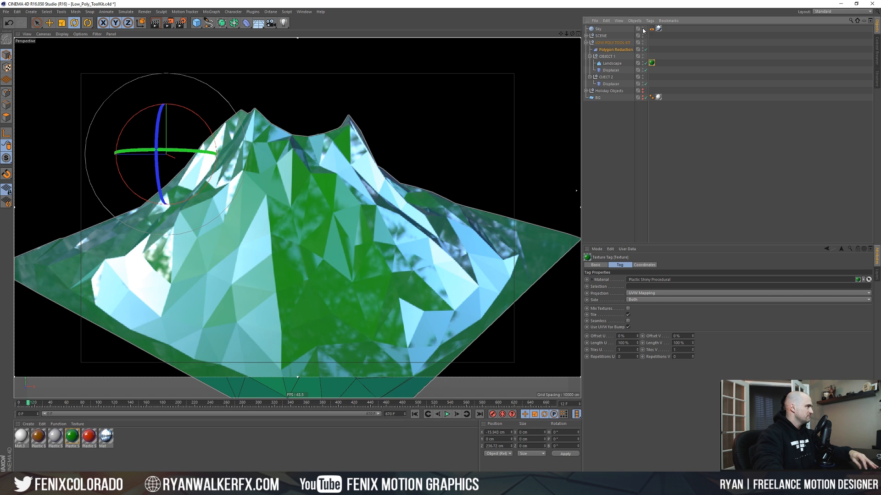
- Apply the green Plastic Shiny material to the Landscape and select it for rotating
key(Alt)
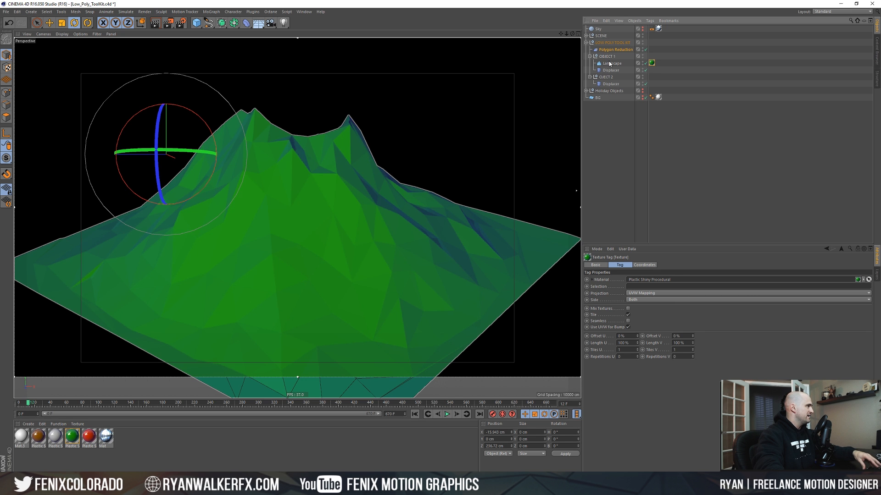
click(611, 63)
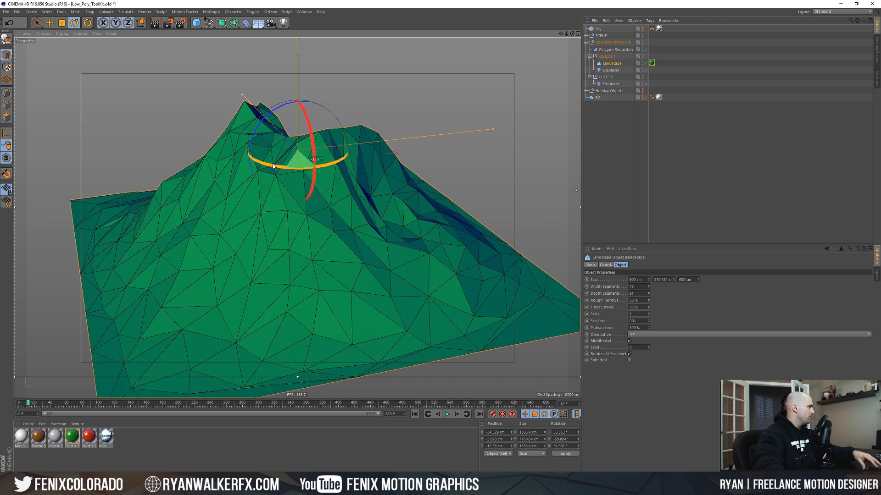